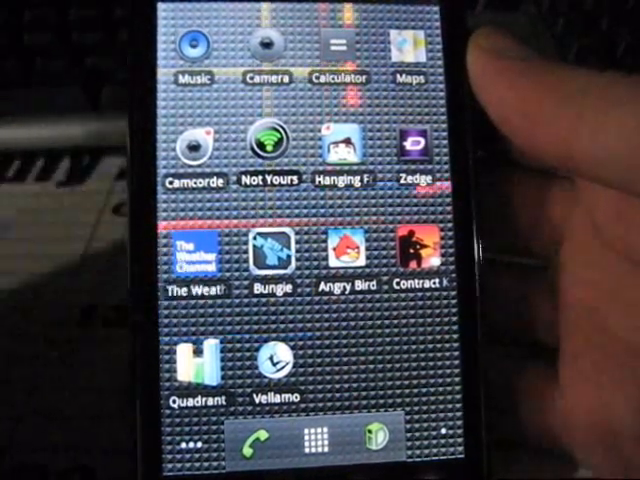
Launch Quadrant and run the full benchmark through to the result prompt
left_click(196, 362)
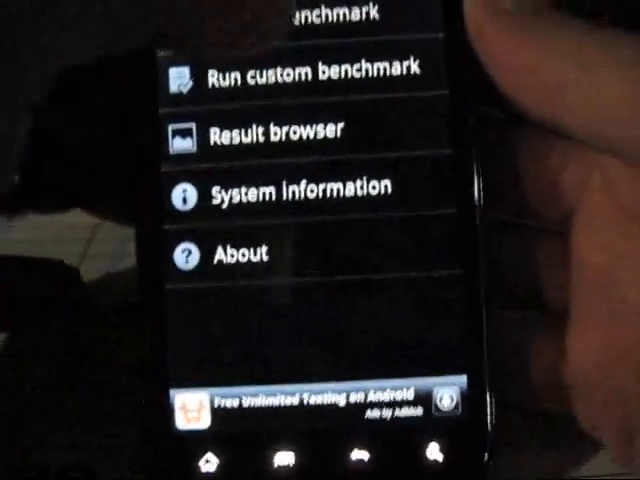
left_click(300, 76)
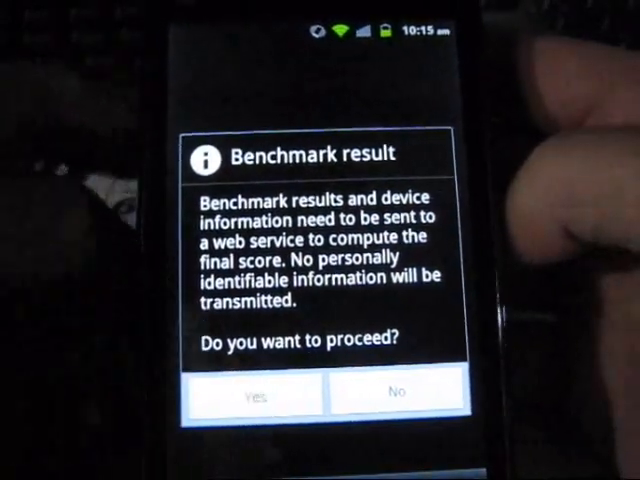
Answer Yes to send the results to the web service for the final score
left_click(250, 390)
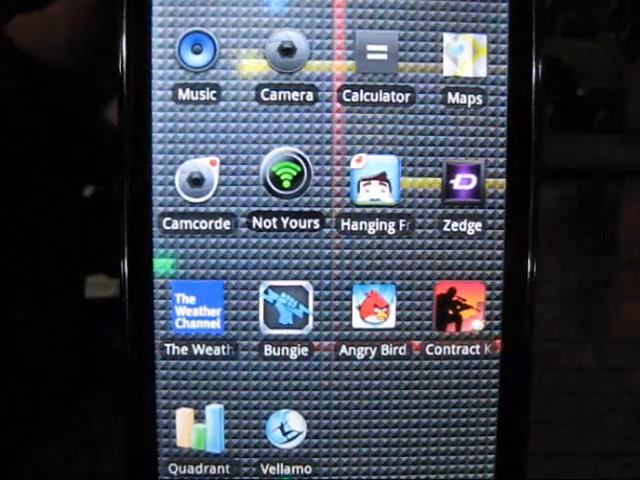
left_click(288, 432)
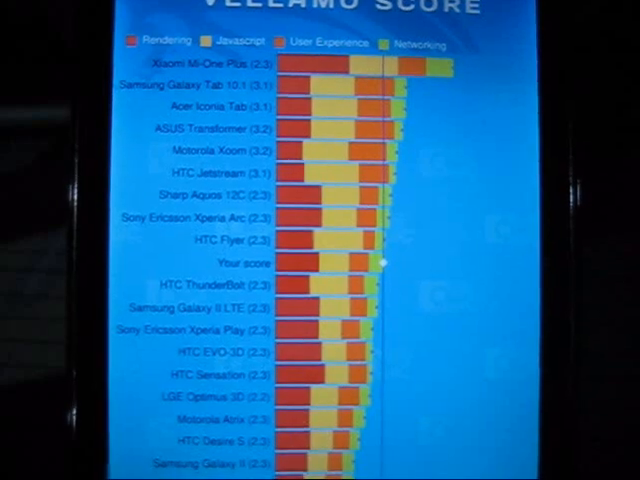
scroll("down", 3)
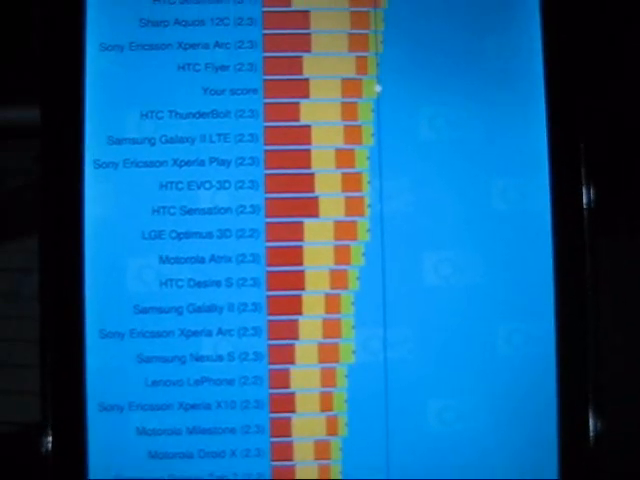
scroll("down", 3)
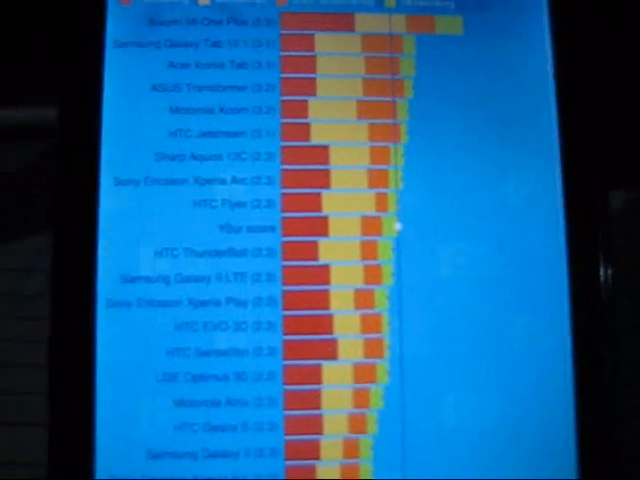
scroll("down", 3)
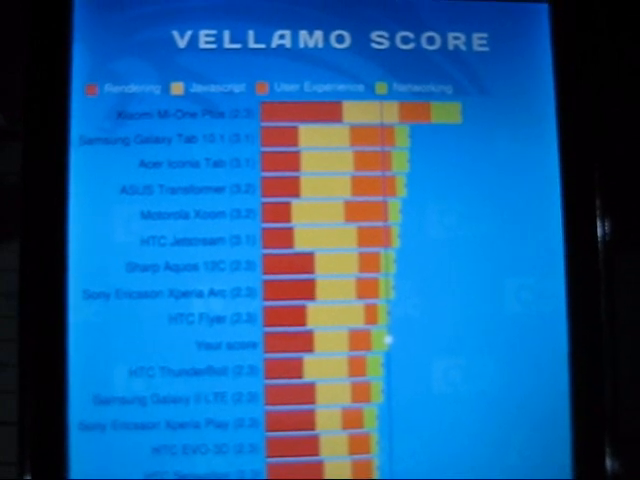